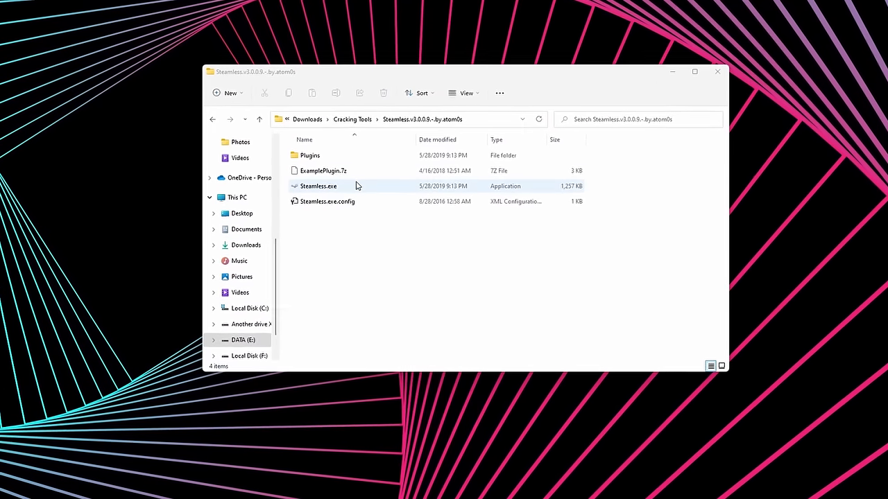
Run Steamless.exe, then run the game's Setup.exe installer from its folder.
{"action": "double_click", "coordinate": [319, 186]}
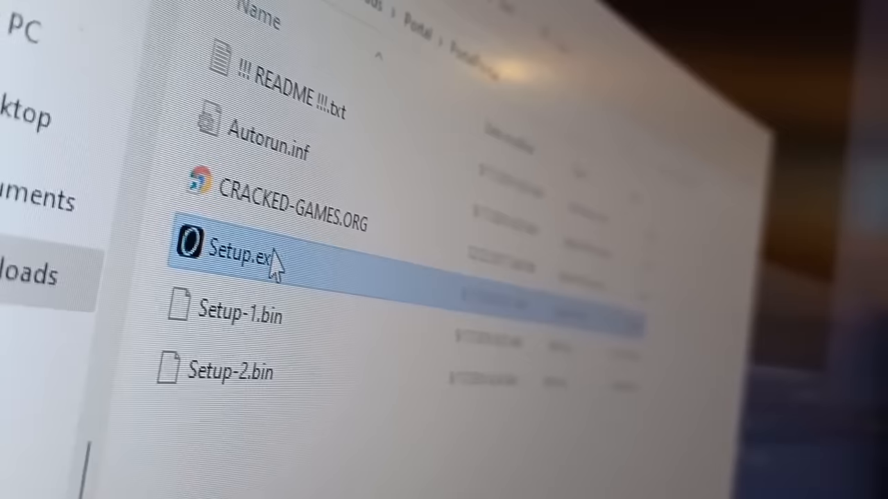
{"action": "double_click", "coordinate": [243, 252]}
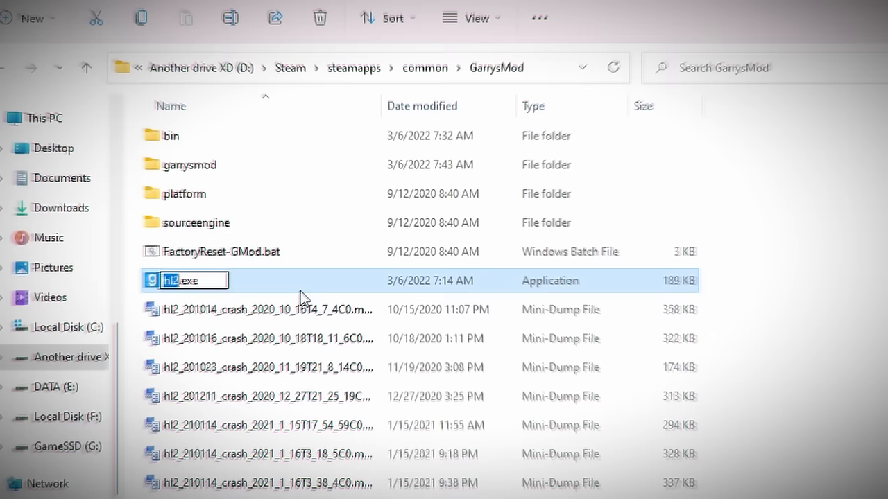
Enter 'Spacew' as the new name for the hl2.exe application.
{"action": "type", "text": "Spa"}
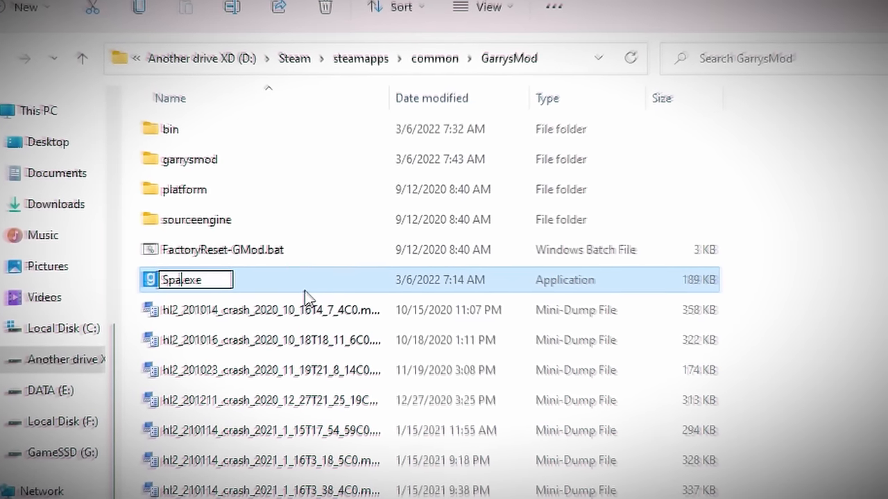
{"action": "type", "text": "cew"}
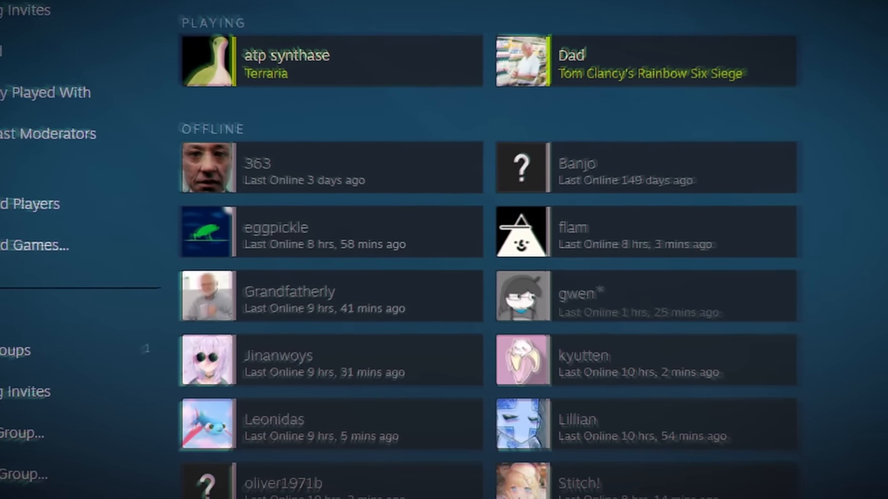
Switch to the Steam friends list, then scroll down through the source code visuals.
{"action": "key", "text": "alt+tab"}
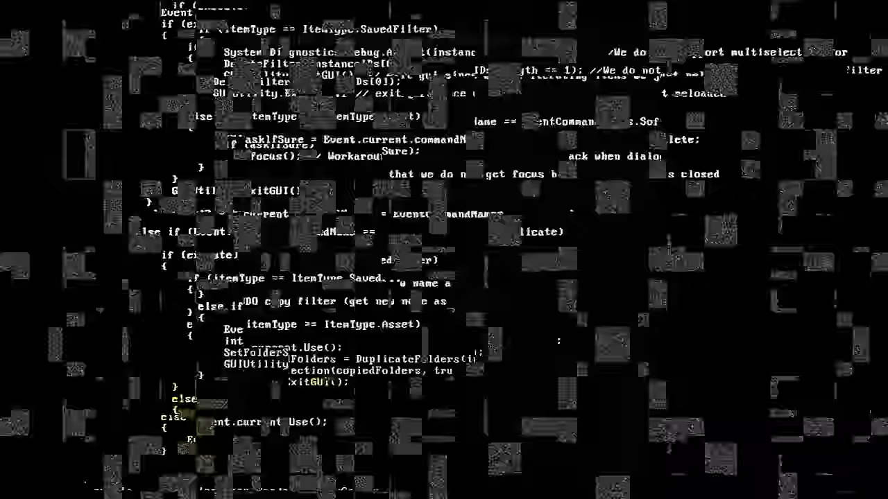
{"action": "scroll", "scroll_direction": "down", "scroll_amount": 3}
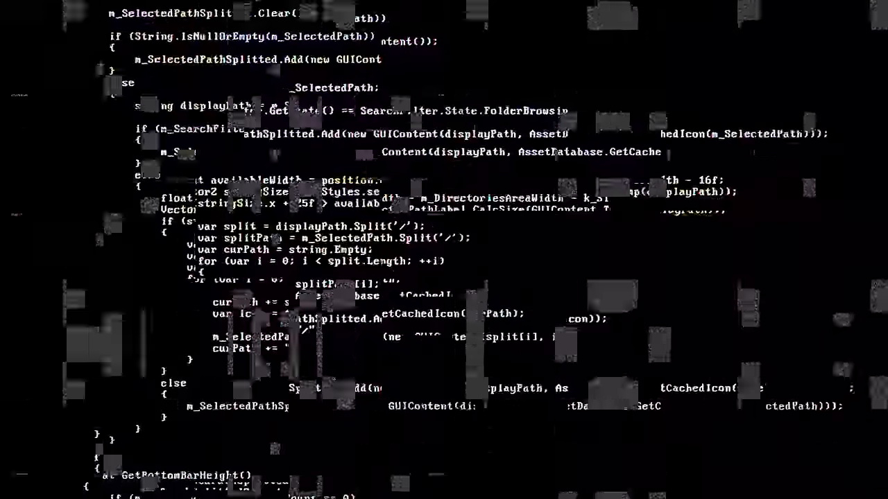
{"action": "scroll", "scroll_direction": "down", "scroll_amount": 3}
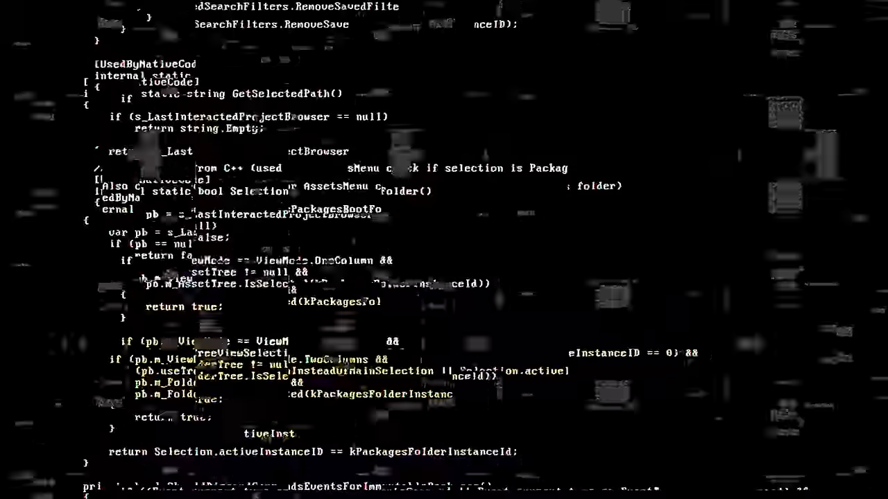